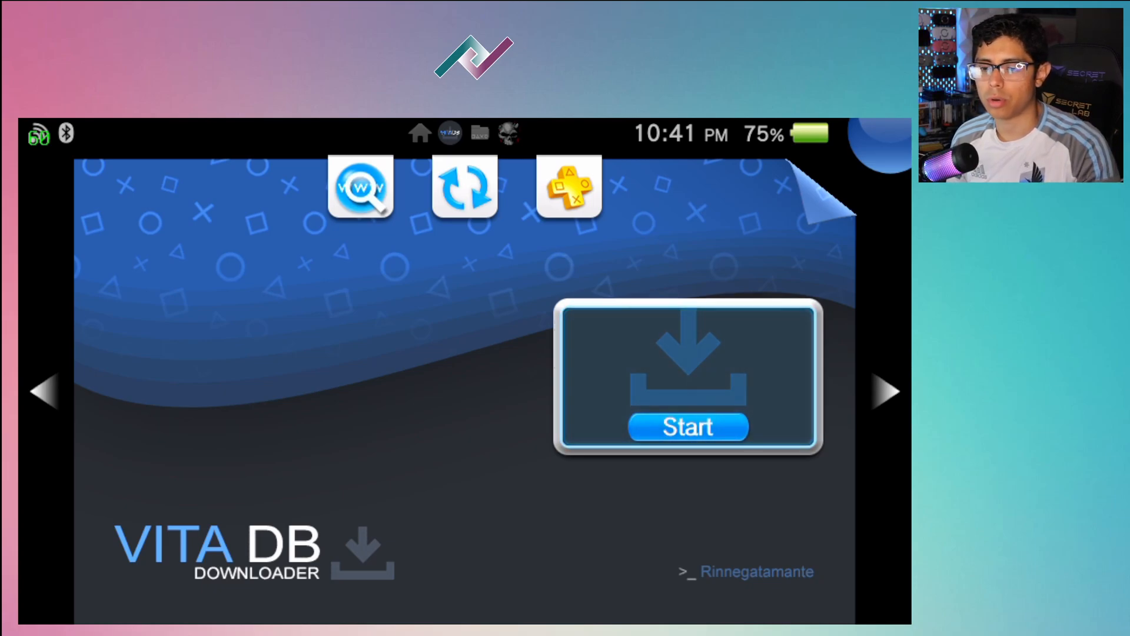
# - Start VitaDB Downloader and view the homebrew list's category filter dropdown
pyautogui.click(687, 427)
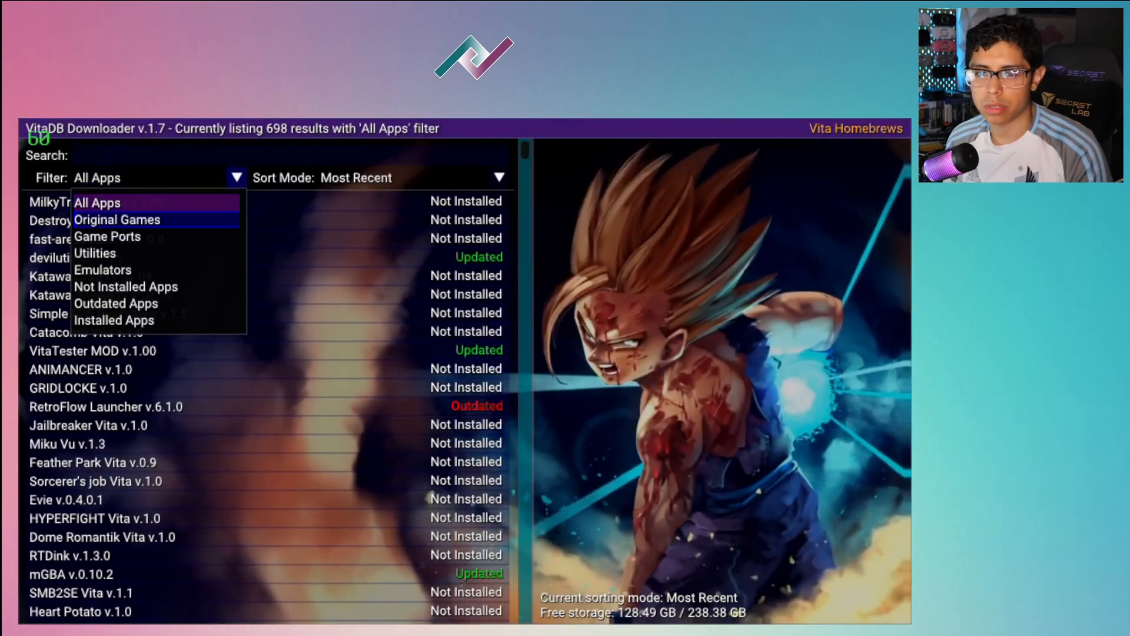
pyautogui.click(107, 235)
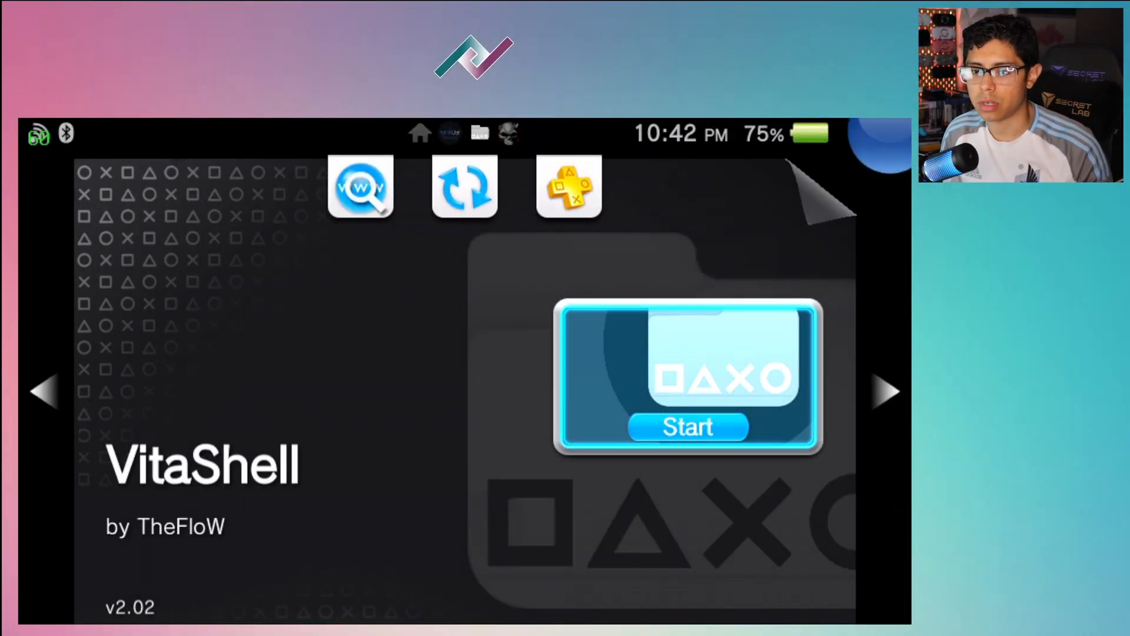
# - Start VitaShell from its LiveArea screen on the PS Vita
pyautogui.click(686, 426)
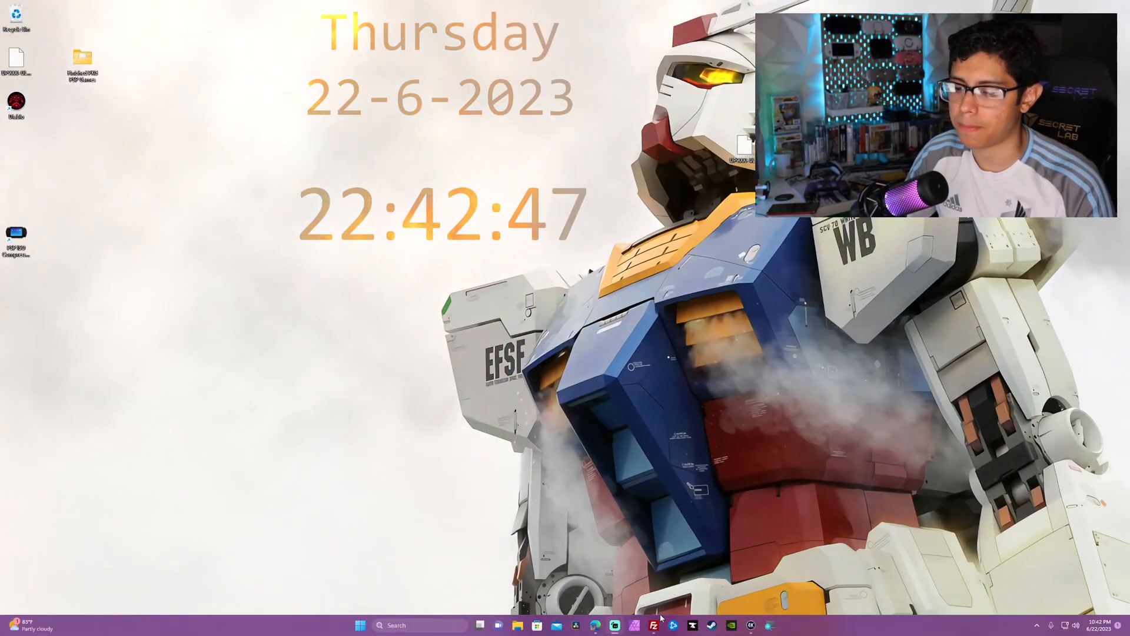
# - Launch FileZilla from the Windows taskbar
pyautogui.click(653, 625)
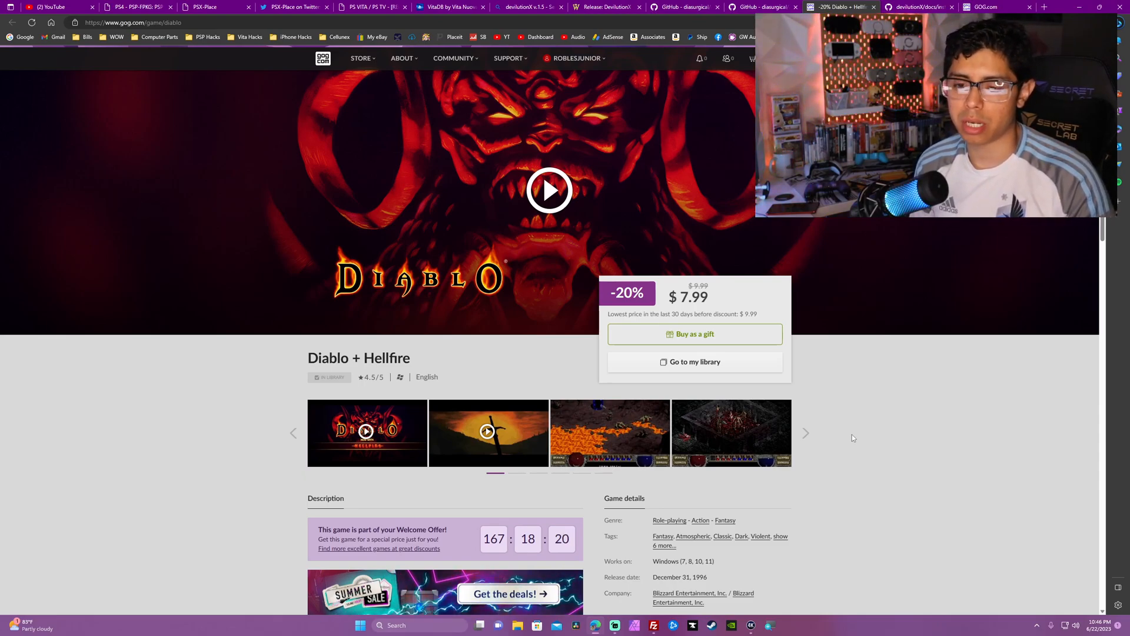
pyautogui.moveTo(878, 382)
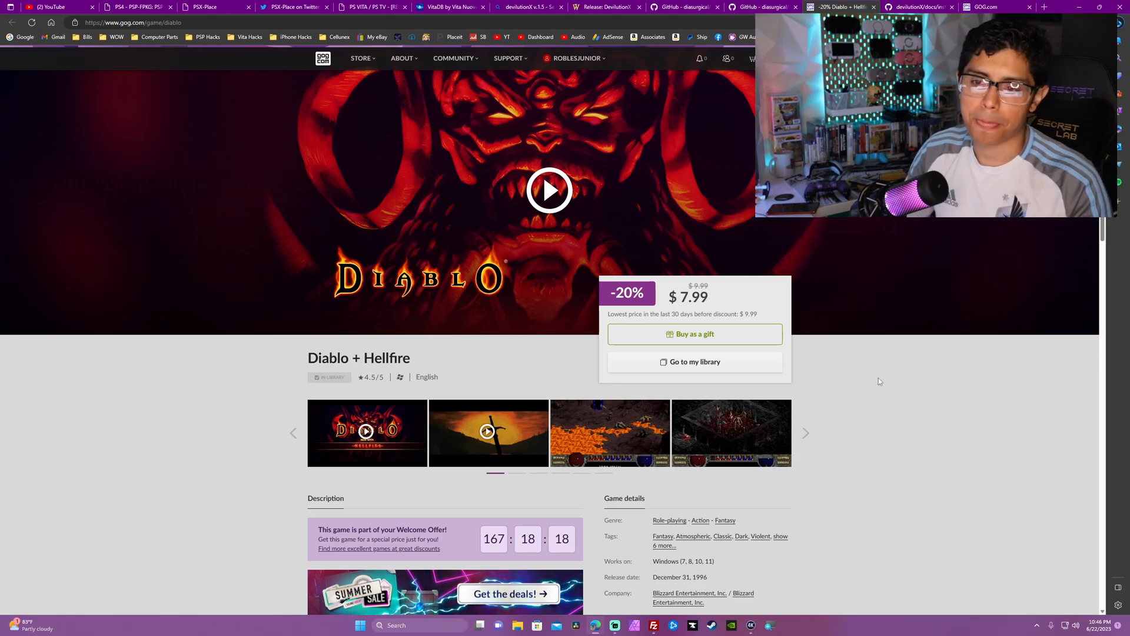
pyautogui.moveTo(866, 412)
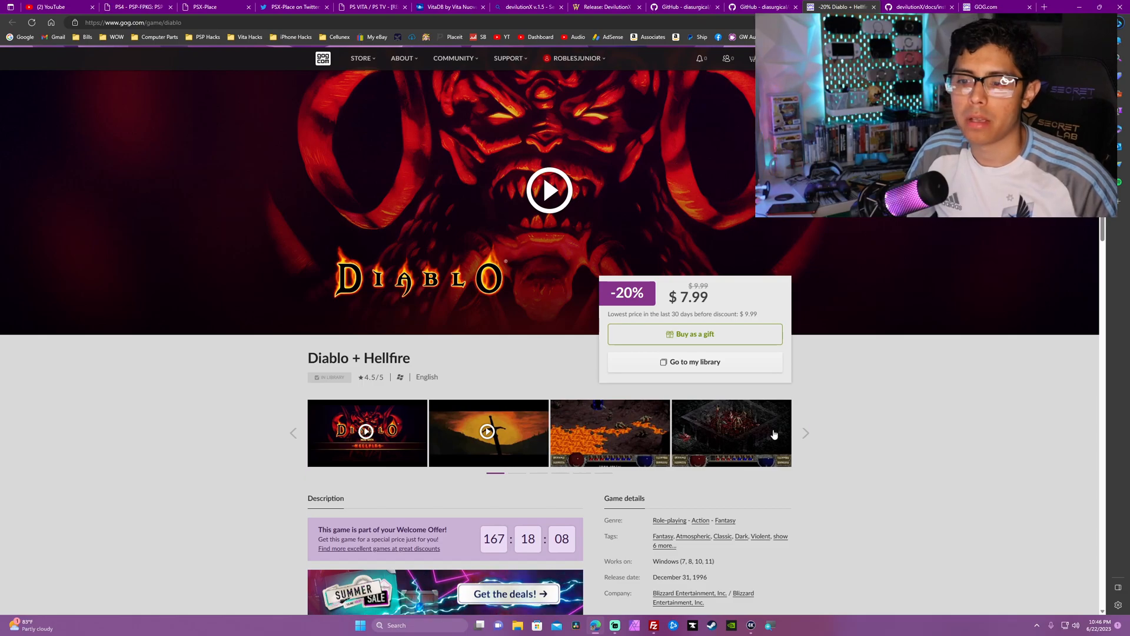
pyautogui.moveTo(602, 126)
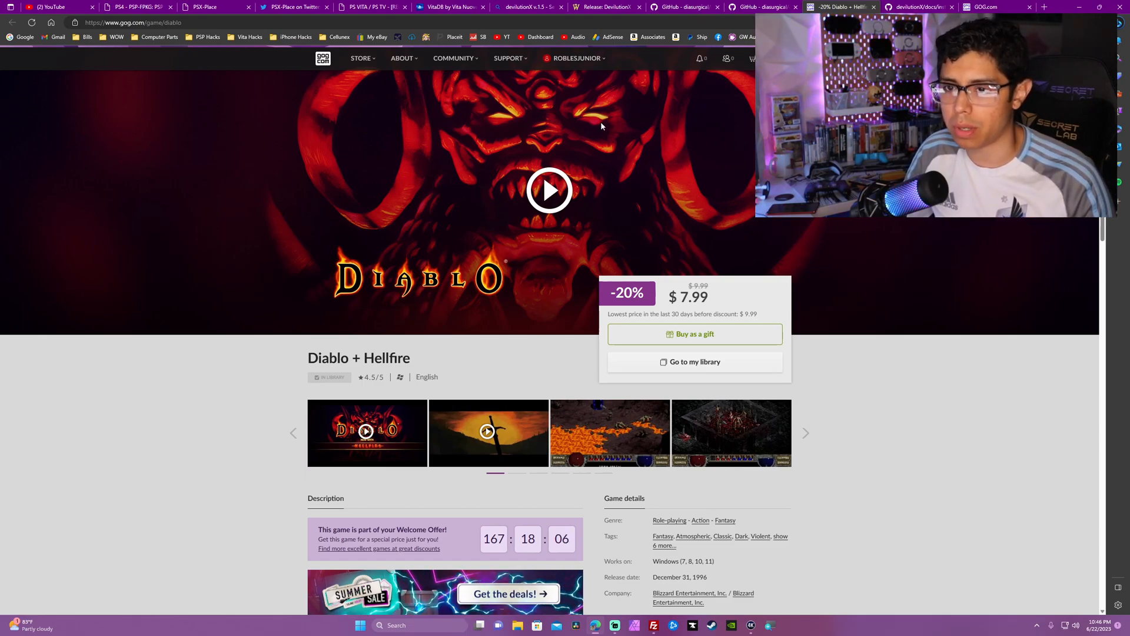
# - Go to the owned Games library from the GOG.com account menu
pyautogui.click(577, 59)
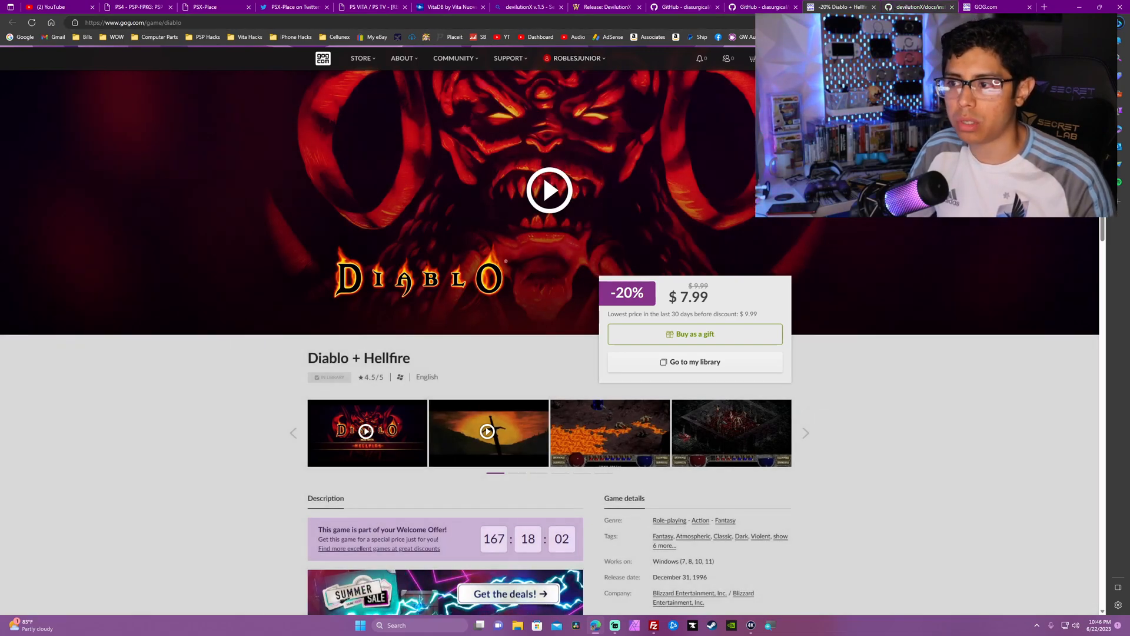
pyautogui.click(574, 59)
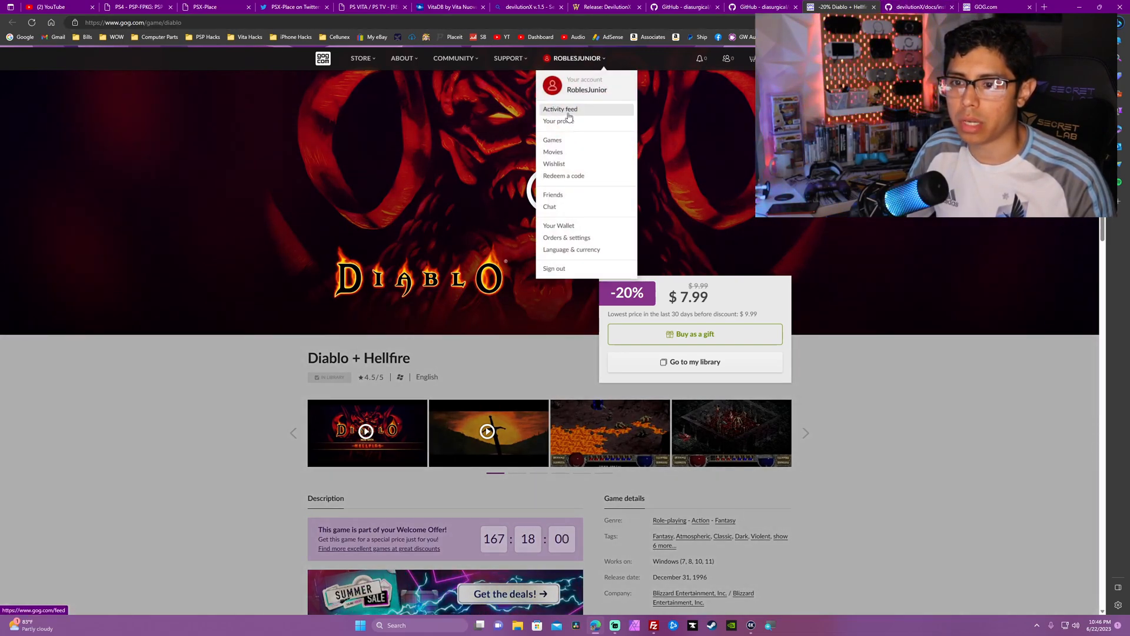
pyautogui.click(552, 140)
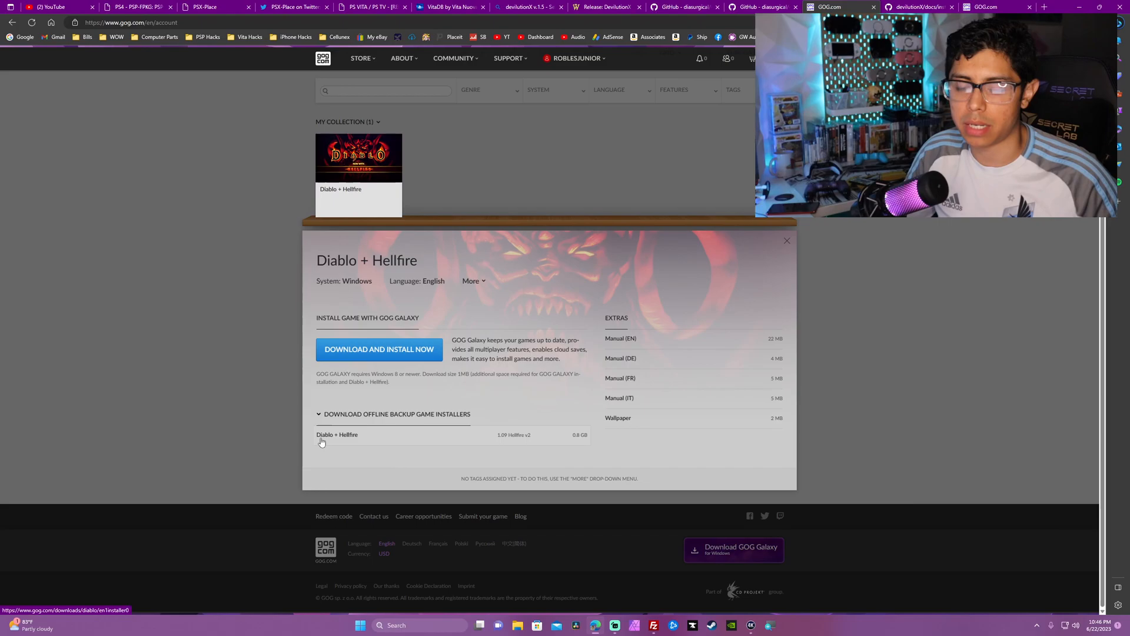
pyautogui.moveTo(497, 444)
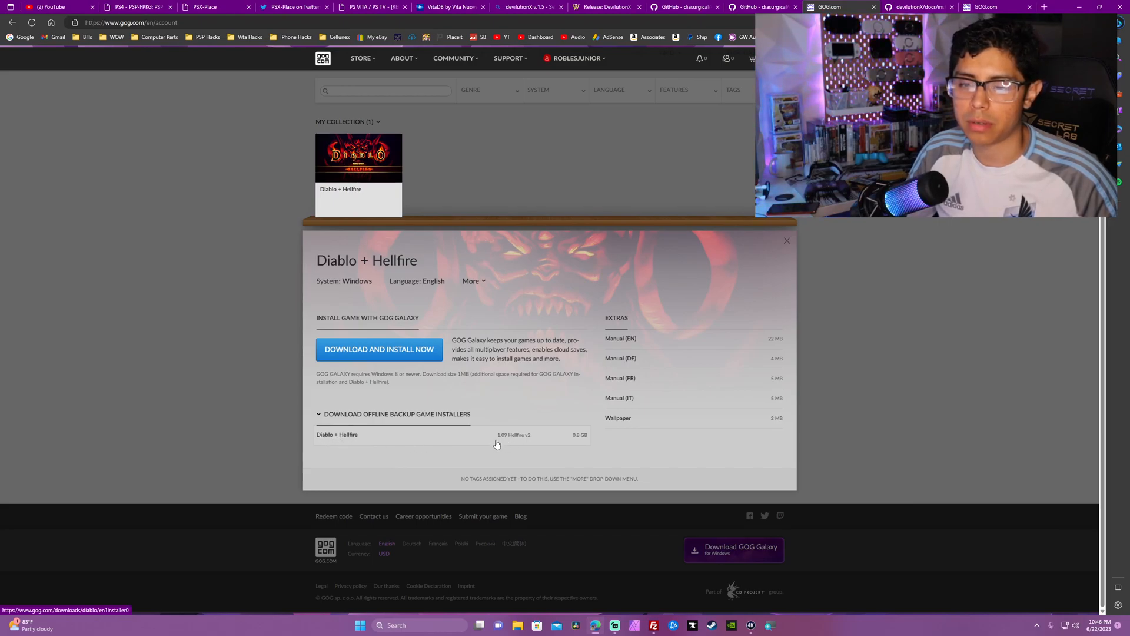
pyautogui.moveTo(514, 444)
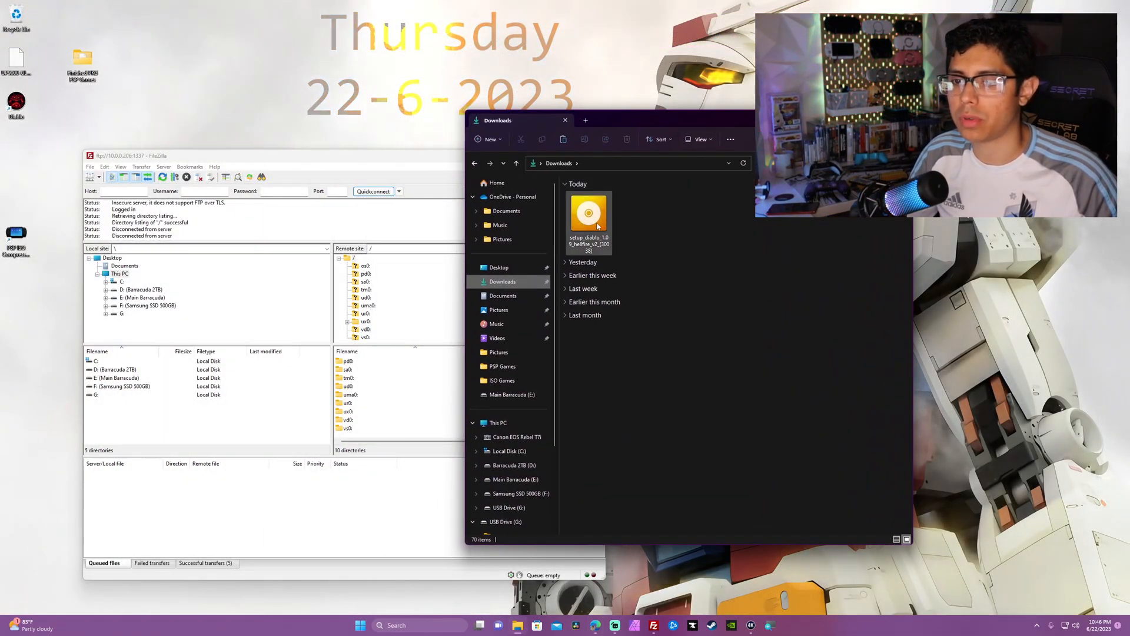
pyautogui.moveTo(591, 213)
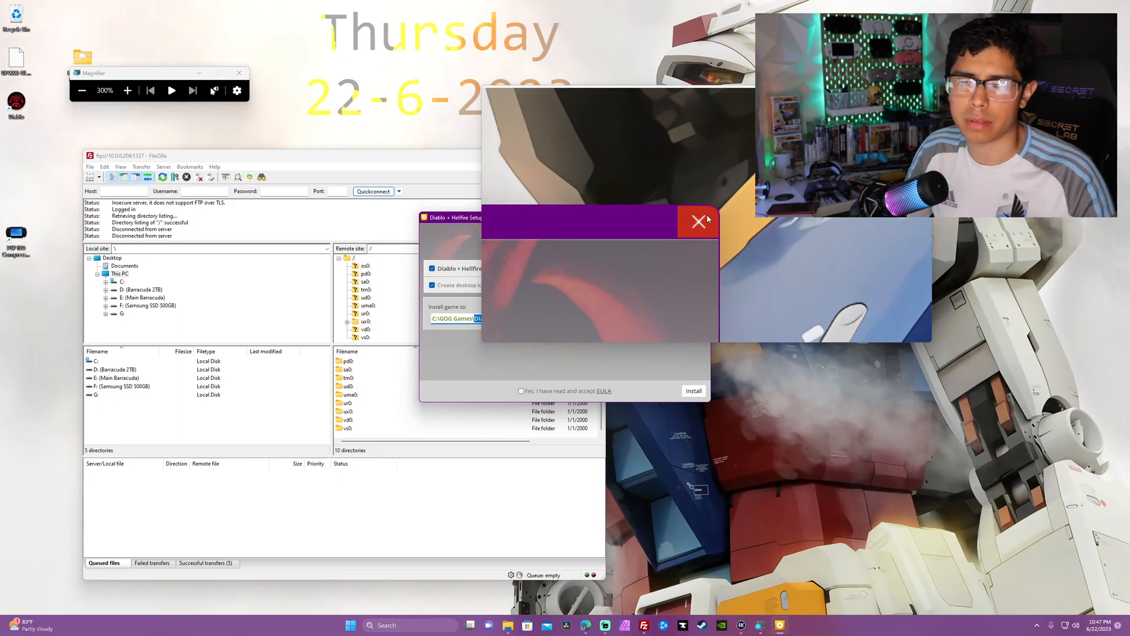
# - Exit the Diablo + Hellfire Setup installer, confirming Yes to quit
pyautogui.click(698, 221)
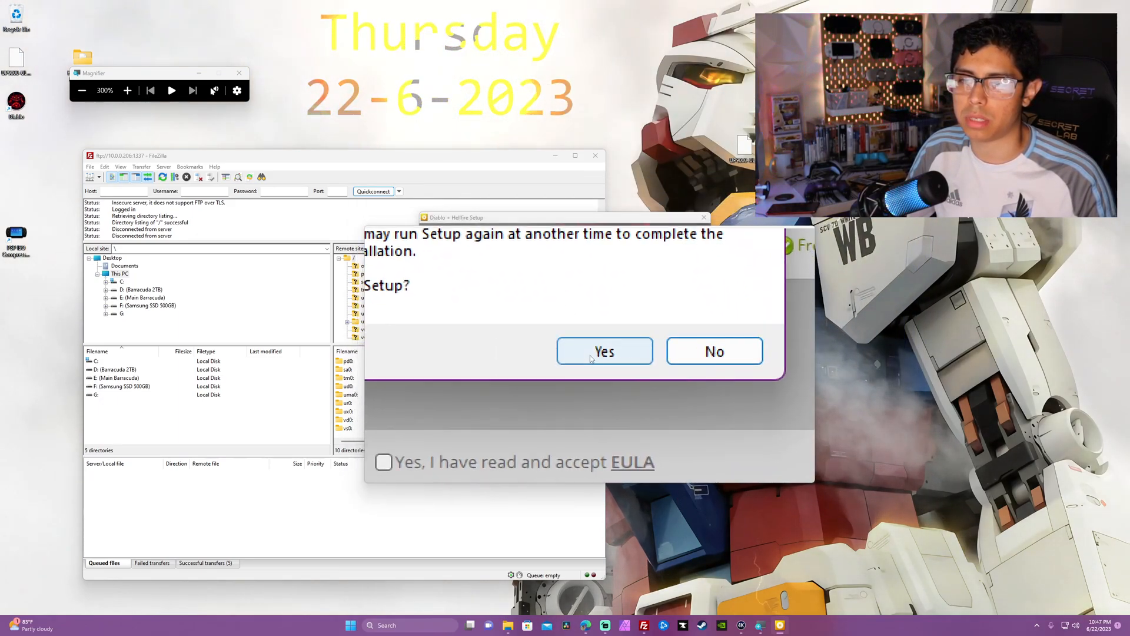
pyautogui.click(602, 350)
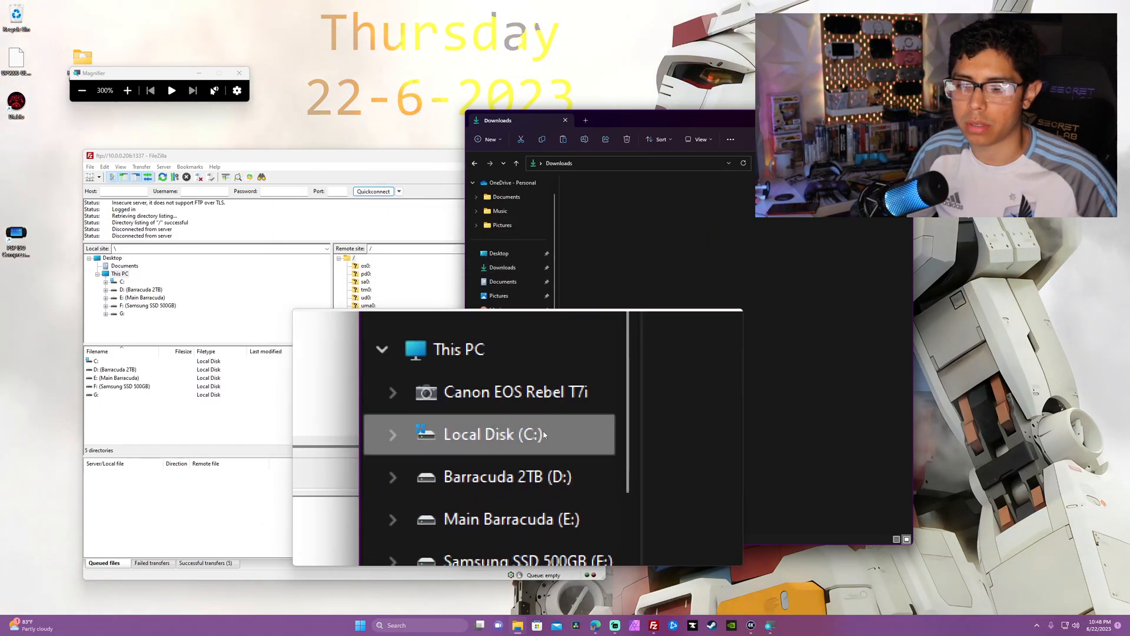
# - Browse drive C to GOG Games and enter the Diablo game folder
pyautogui.click(493, 435)
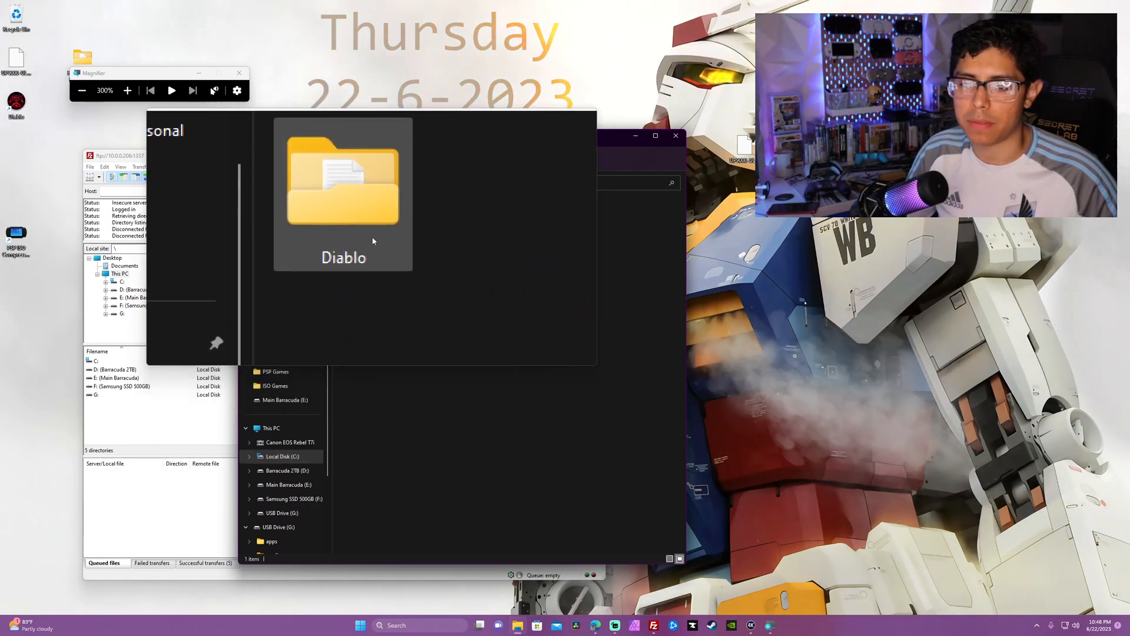
pyautogui.doubleClick(342, 177)
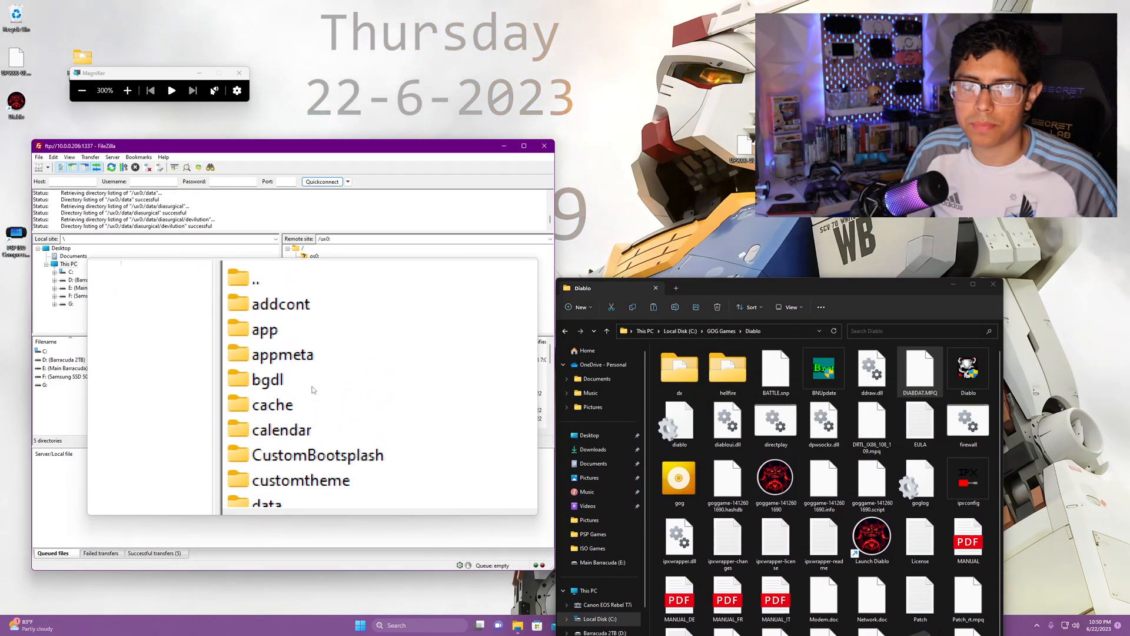
# - Navigate the Vita to /ux0:/data/diasurgical/devilution and skip re-uploading the existing DIABDAT.MPQ
pyautogui.click(298, 403)
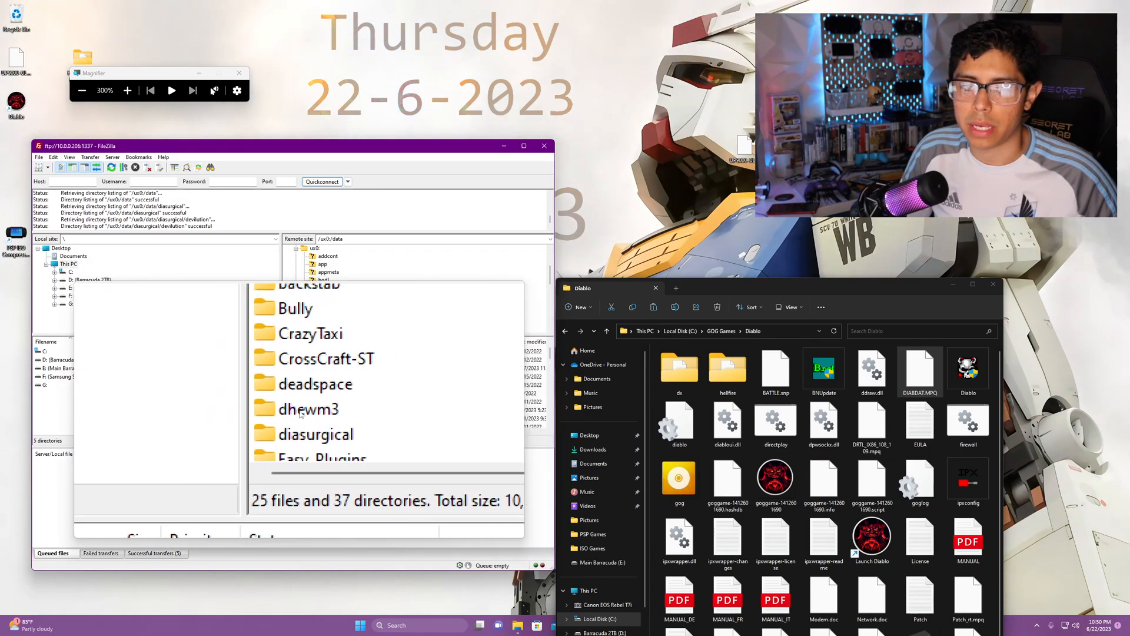
pyautogui.scroll(-3)
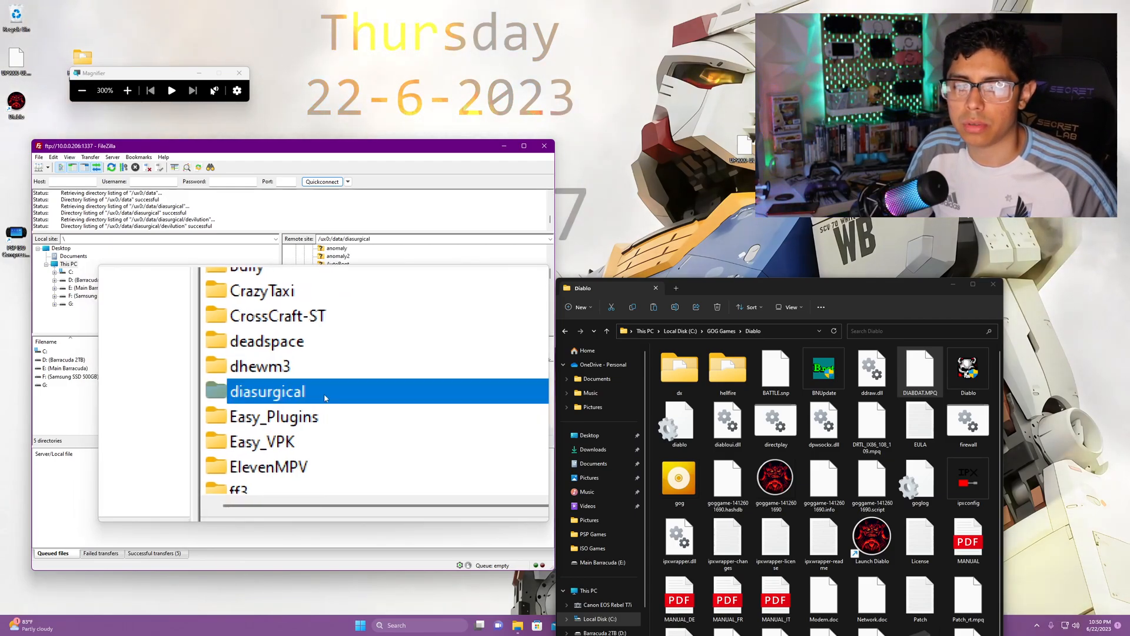
pyautogui.doubleClick(267, 391)
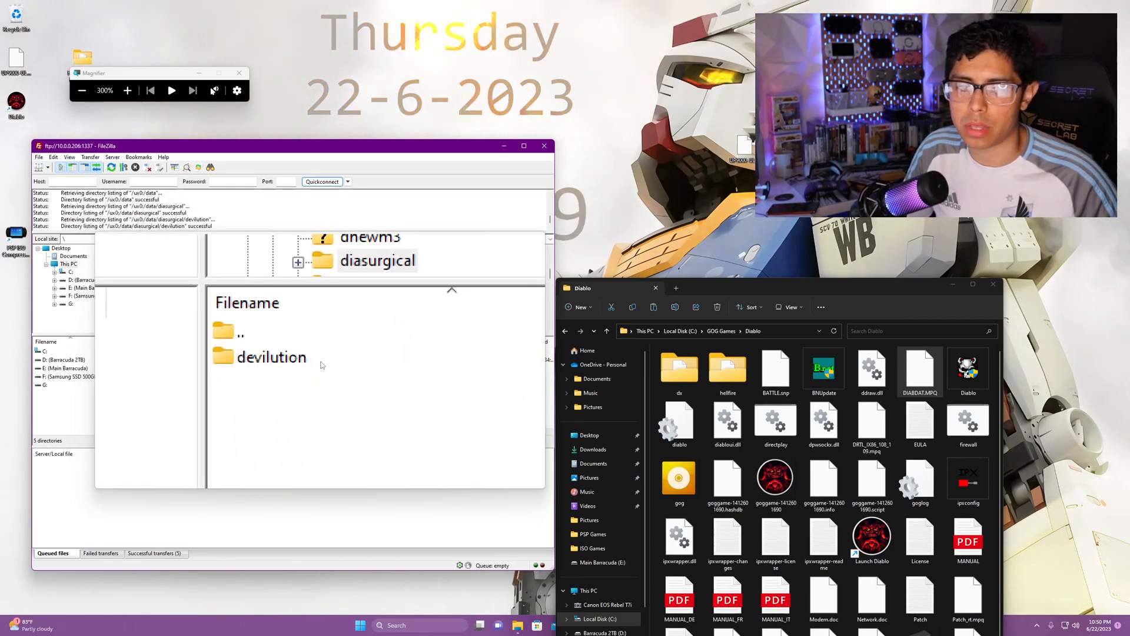
pyautogui.doubleClick(271, 355)
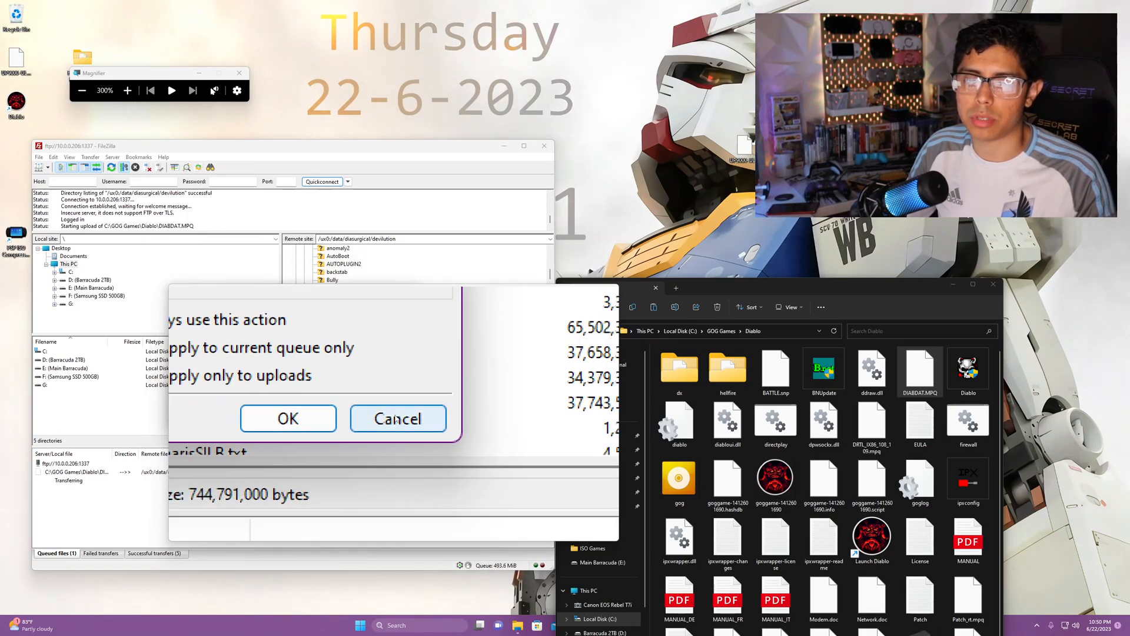
pyautogui.click(397, 418)
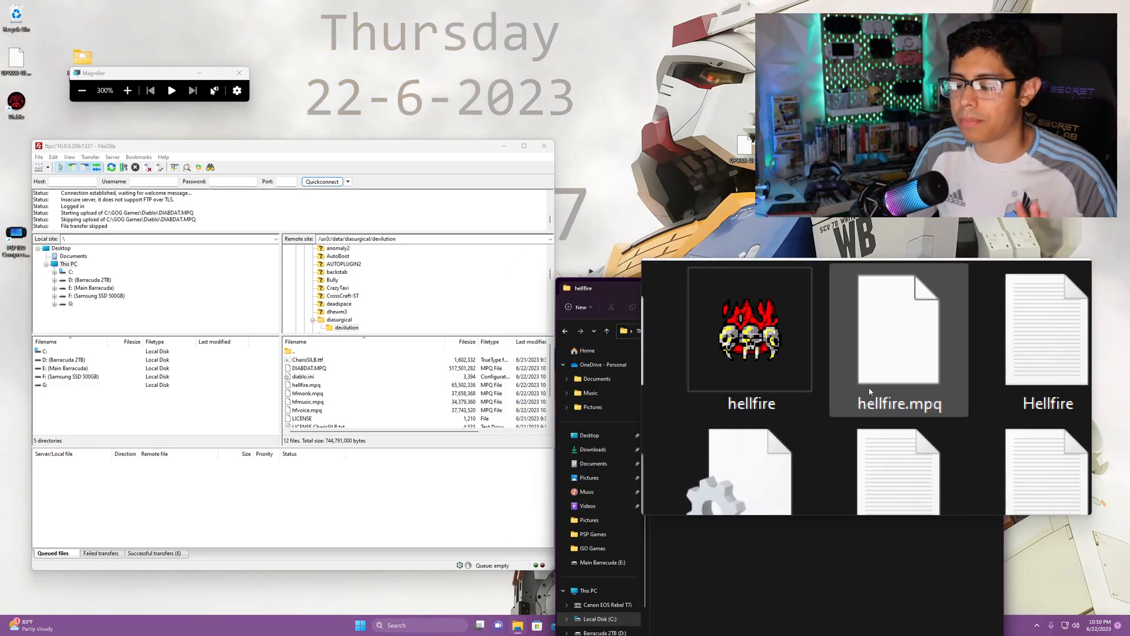
pyautogui.moveTo(898, 390)
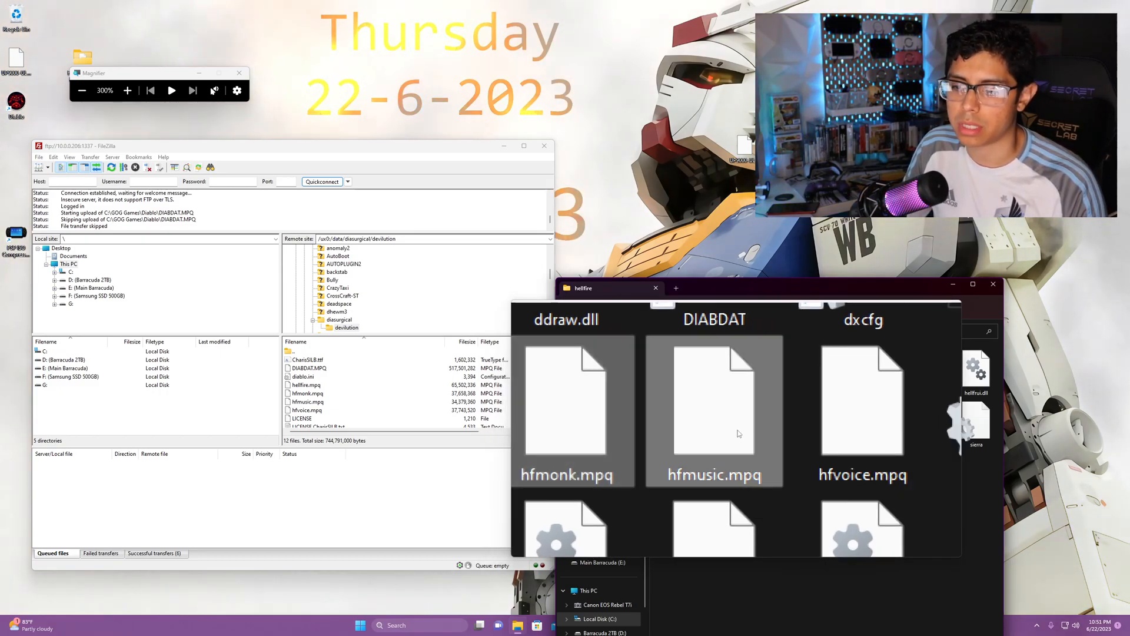
# - Upload hellfire.mpq, hfmonk.mpq, hfmusic.mpq and hfvoice.mpq to devilution, overwriting existing copies
pyautogui.hscroll(3)
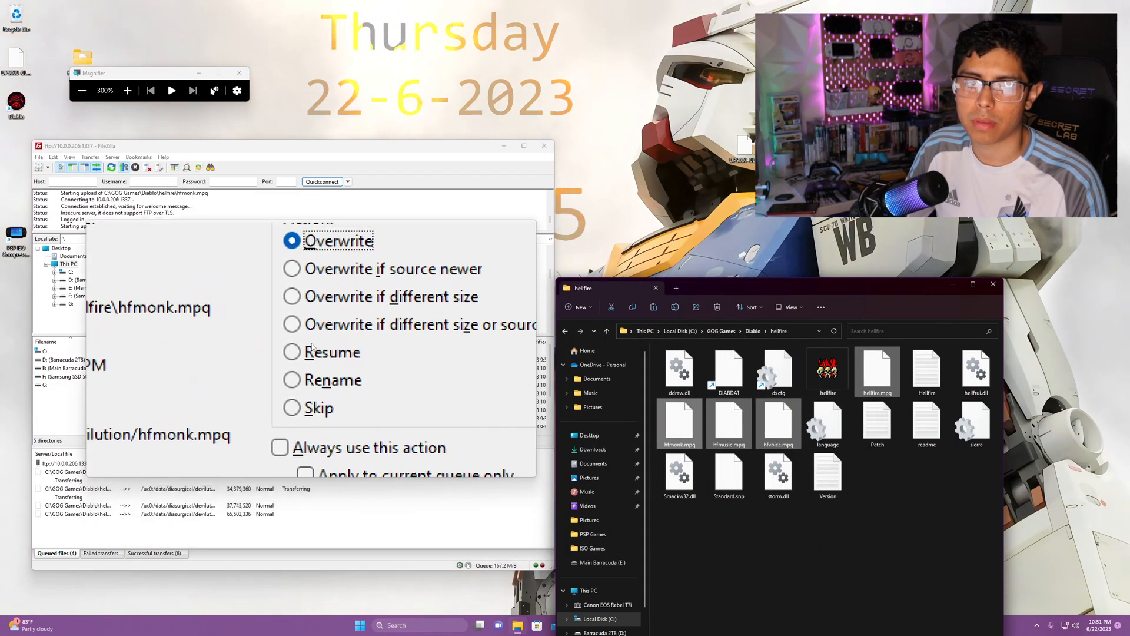
pyautogui.click(270, 414)
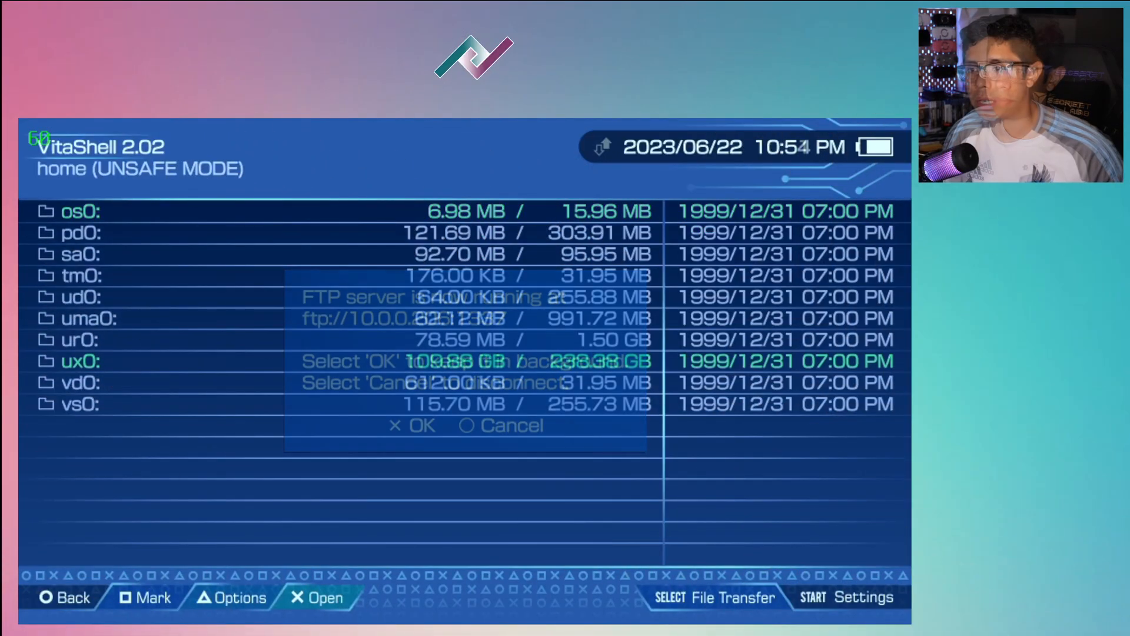
# - Dismiss the FTP notice and review the Hellfire mpq files in ux0:data/diasurgical/devilution
pyautogui.press('x')
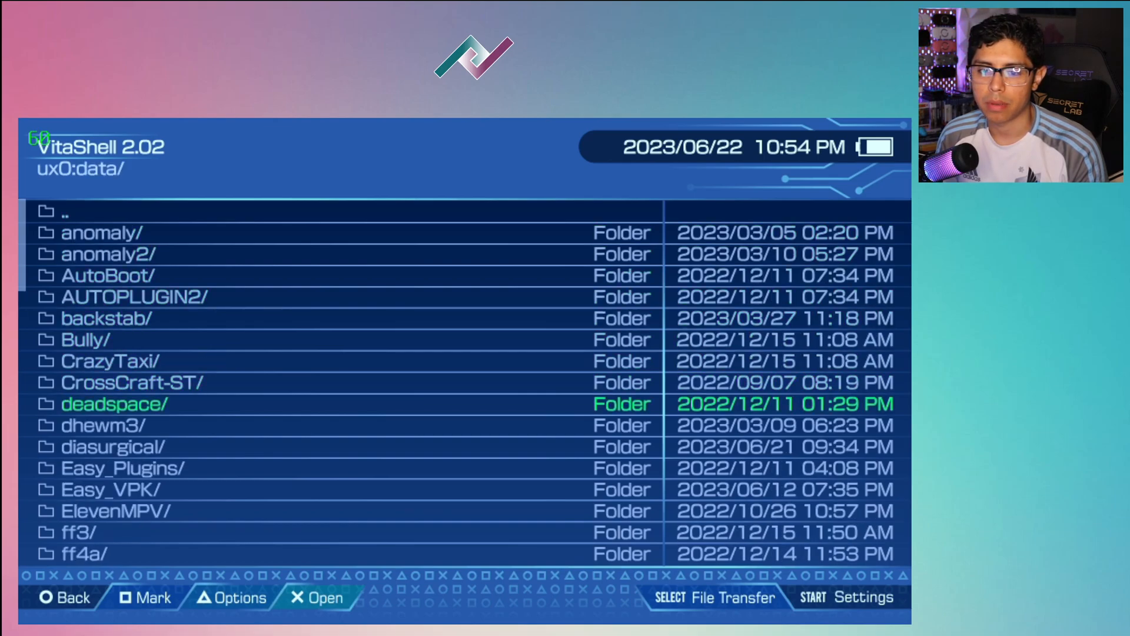
pyautogui.click(136, 446)
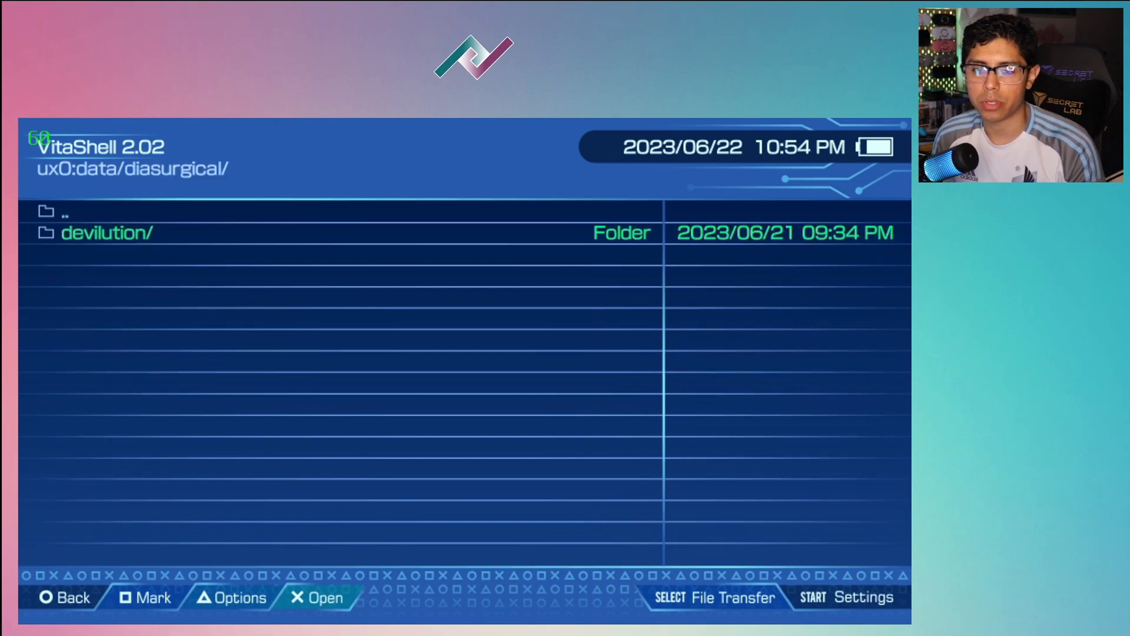
pyautogui.click(107, 232)
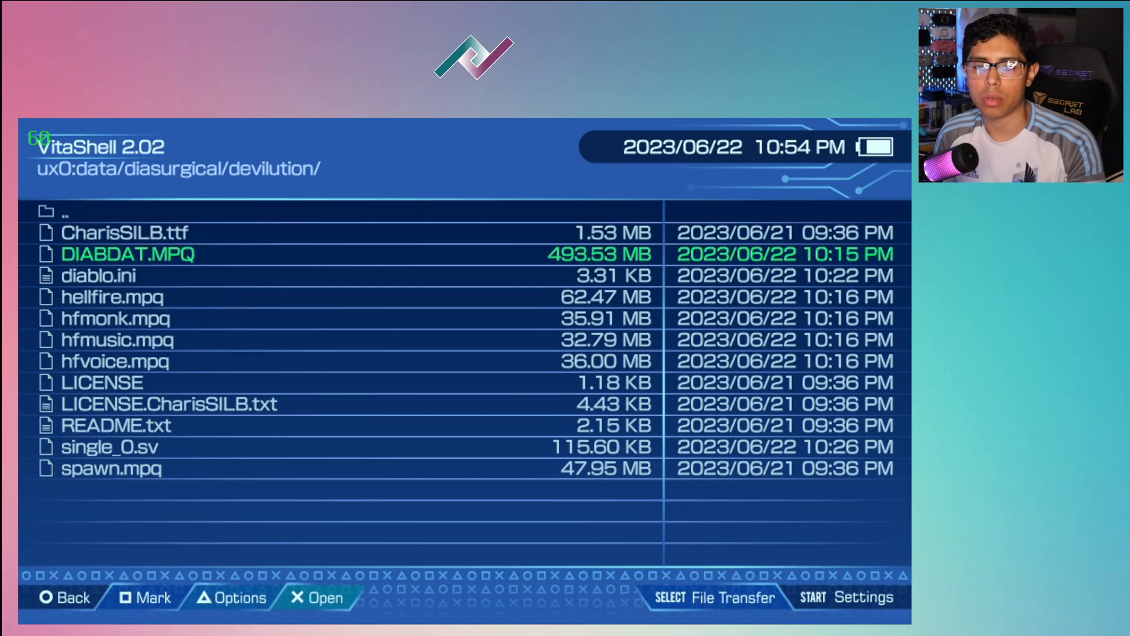
pyautogui.press('down')
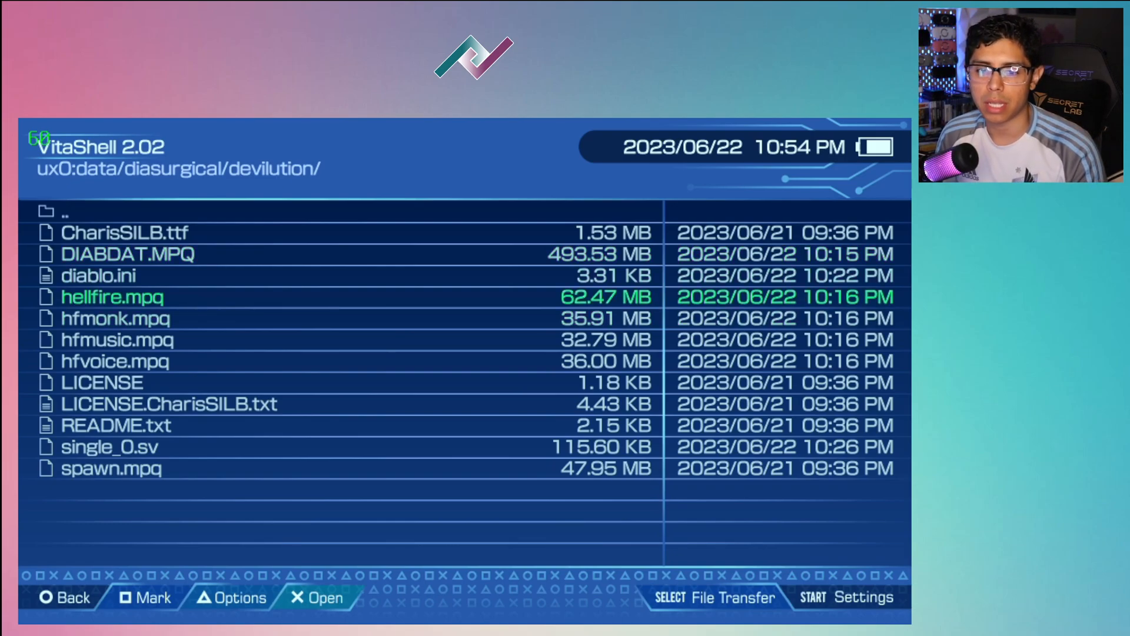
pyautogui.click(231, 597)
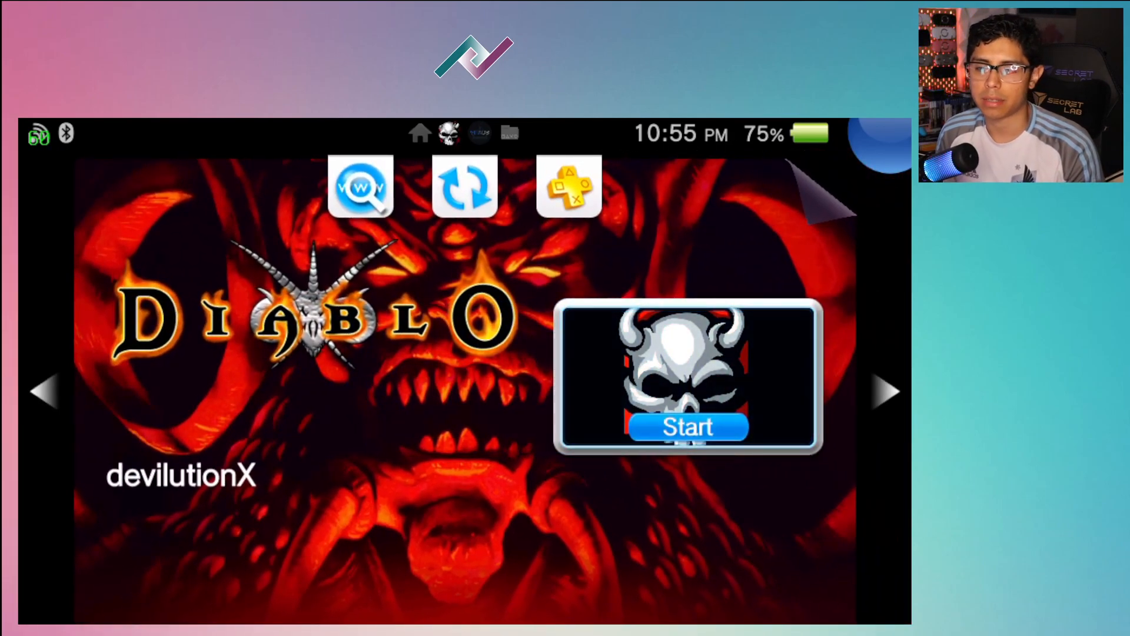
# - Start devilutionX, choose Single Player and load hero REY's saved game
pyautogui.click(687, 427)
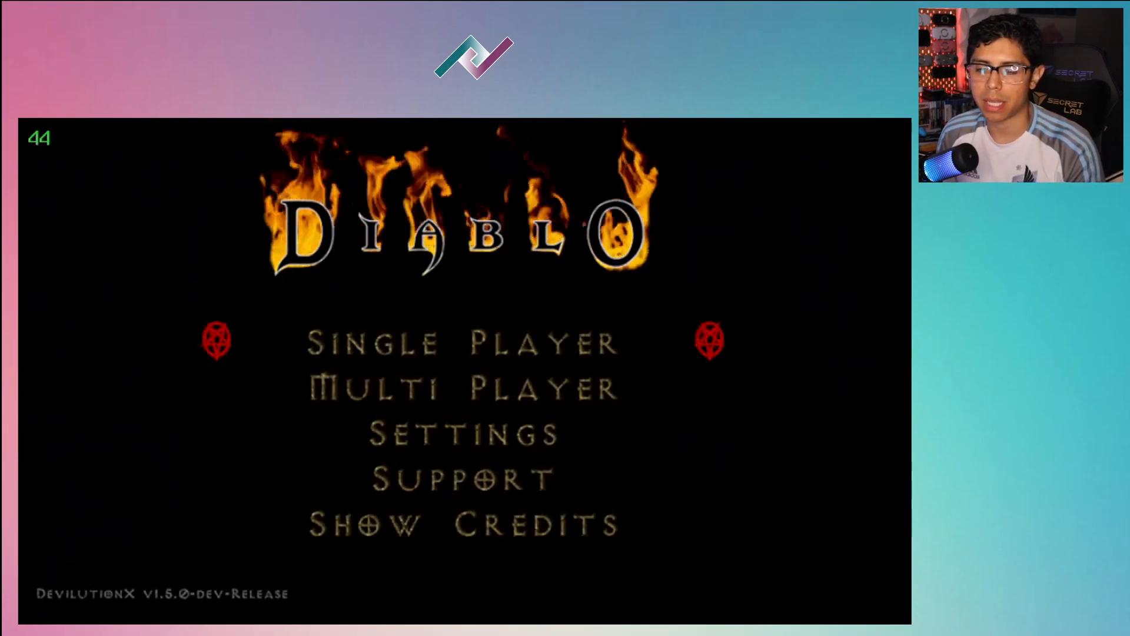
pyautogui.click(462, 342)
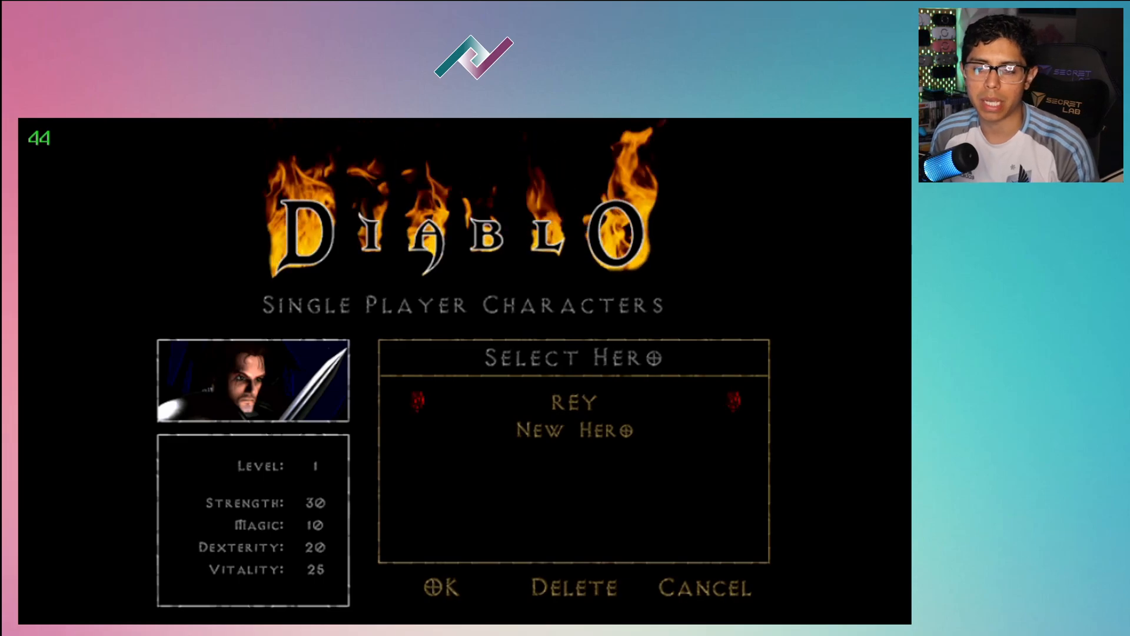
pyautogui.click(441, 587)
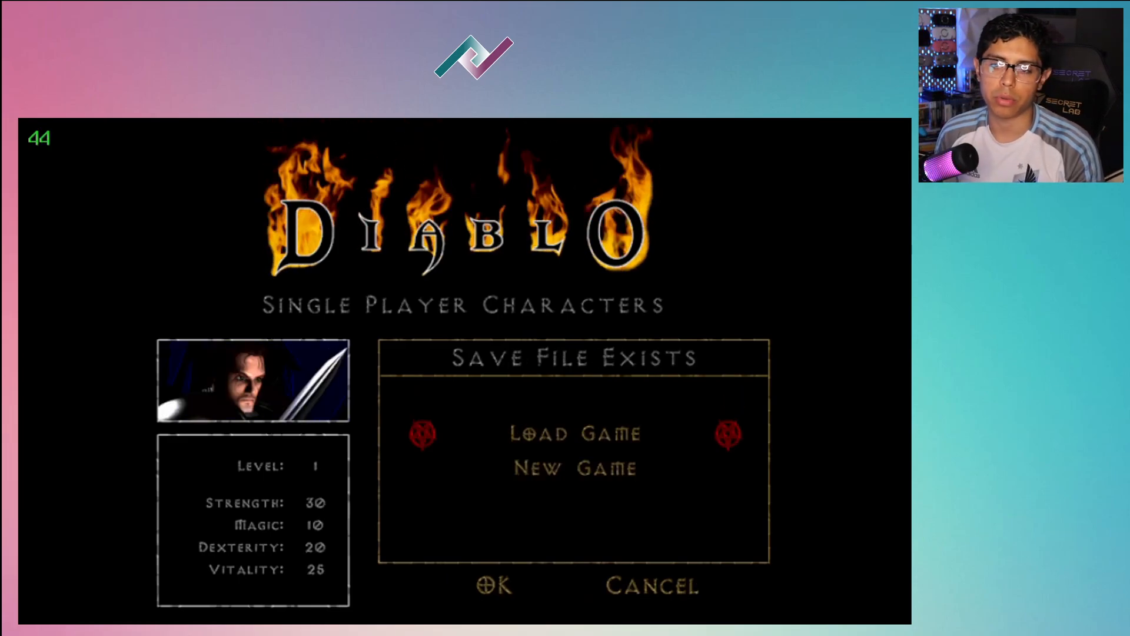
pyautogui.click(494, 585)
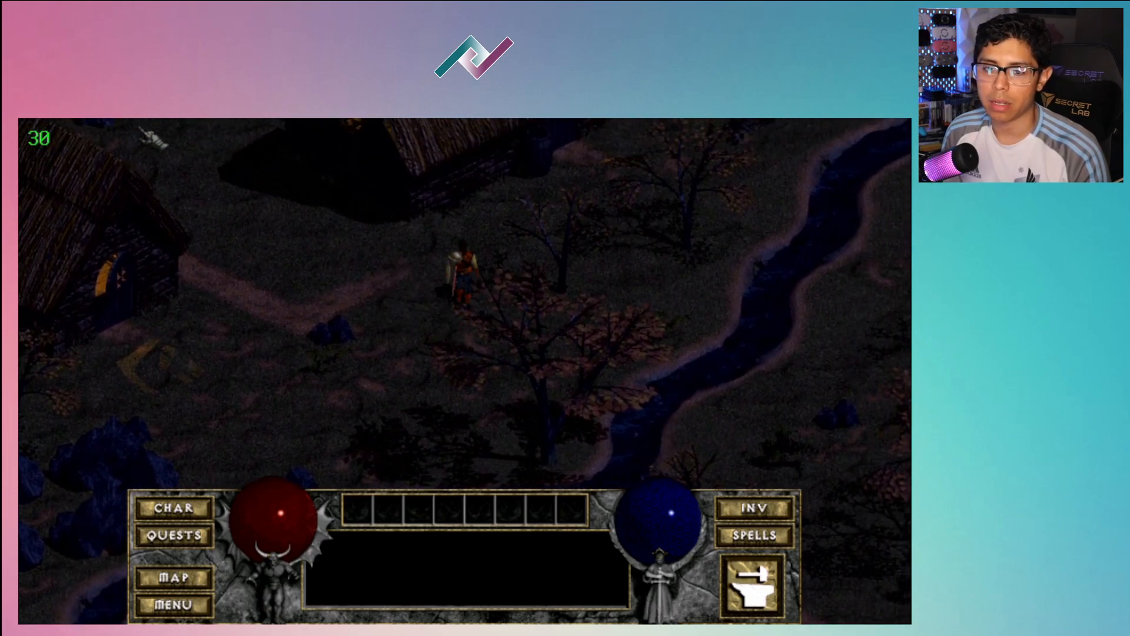
# - View the spell book, then reach Diablo's Options screen for music, sound, gamma and speed
pyautogui.click(520, 393)
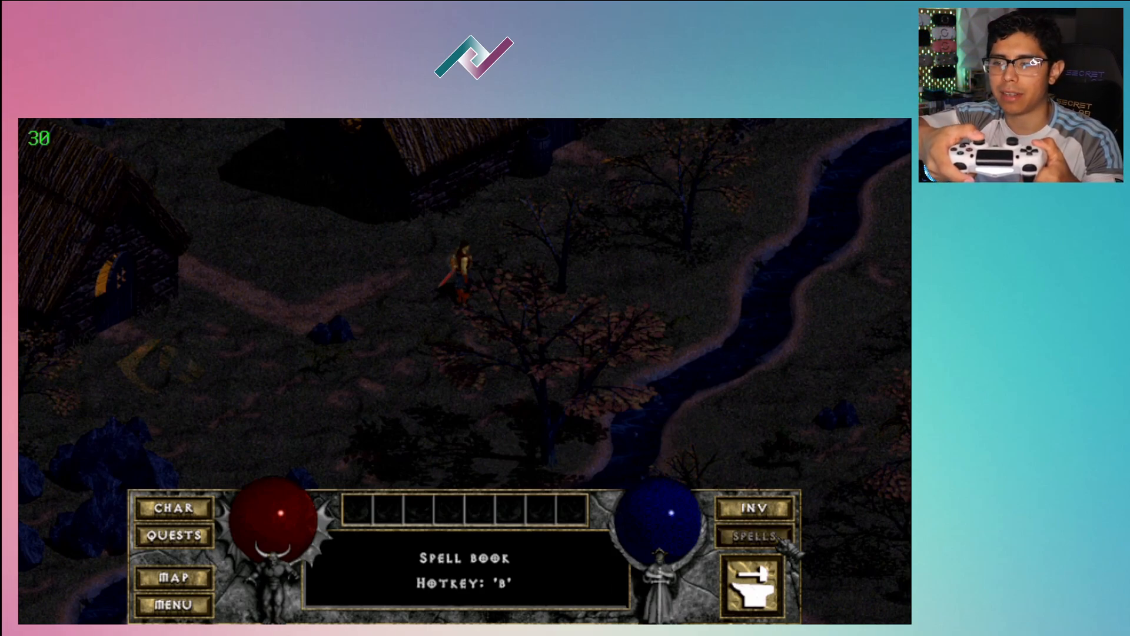
pyautogui.click(753, 535)
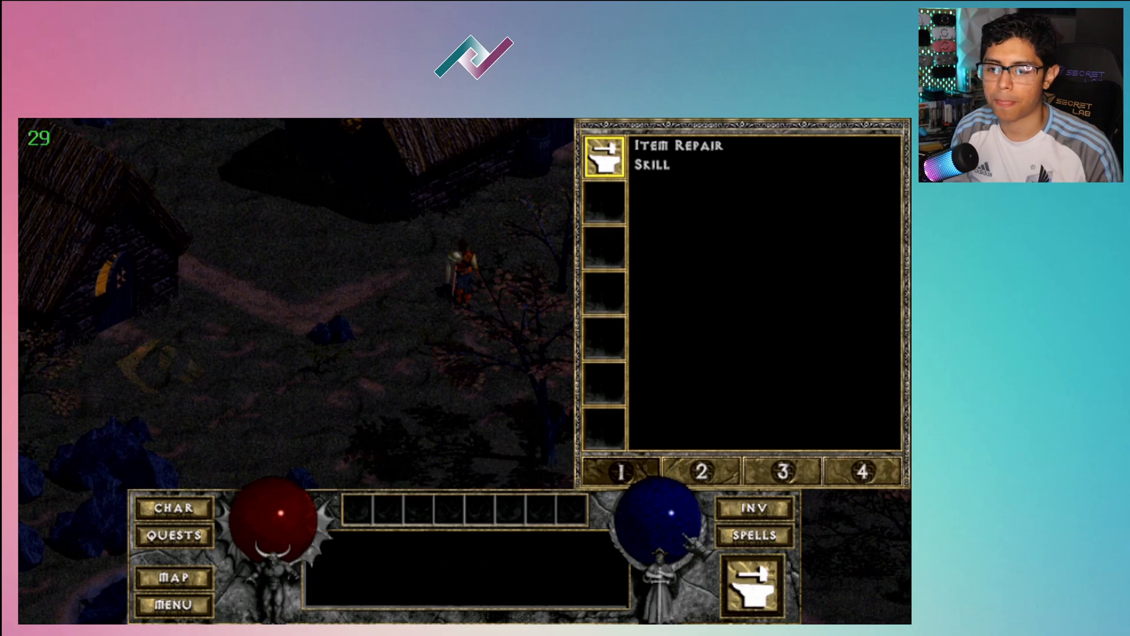
pyautogui.moveTo(169, 577)
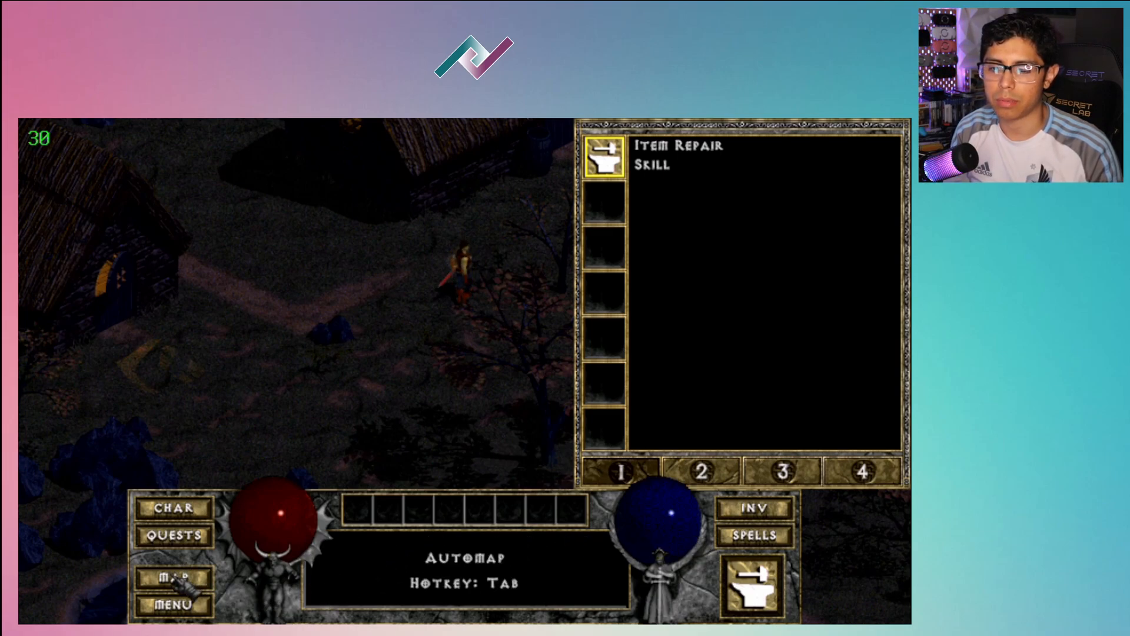
pyautogui.press('Tab')
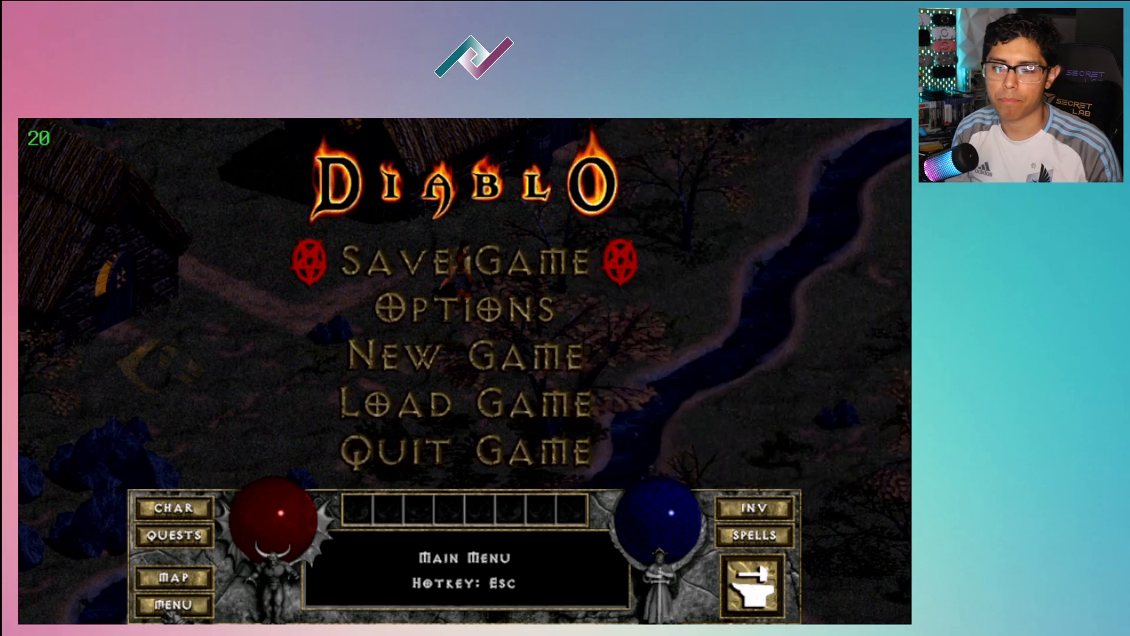
pyautogui.click(461, 262)
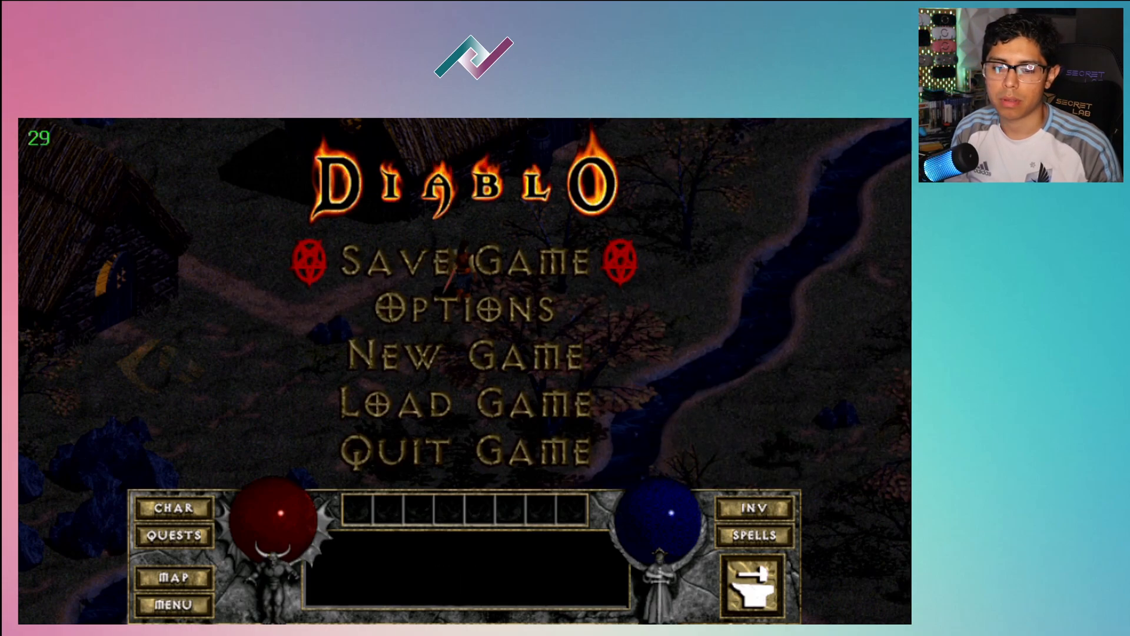
pyautogui.click(461, 309)
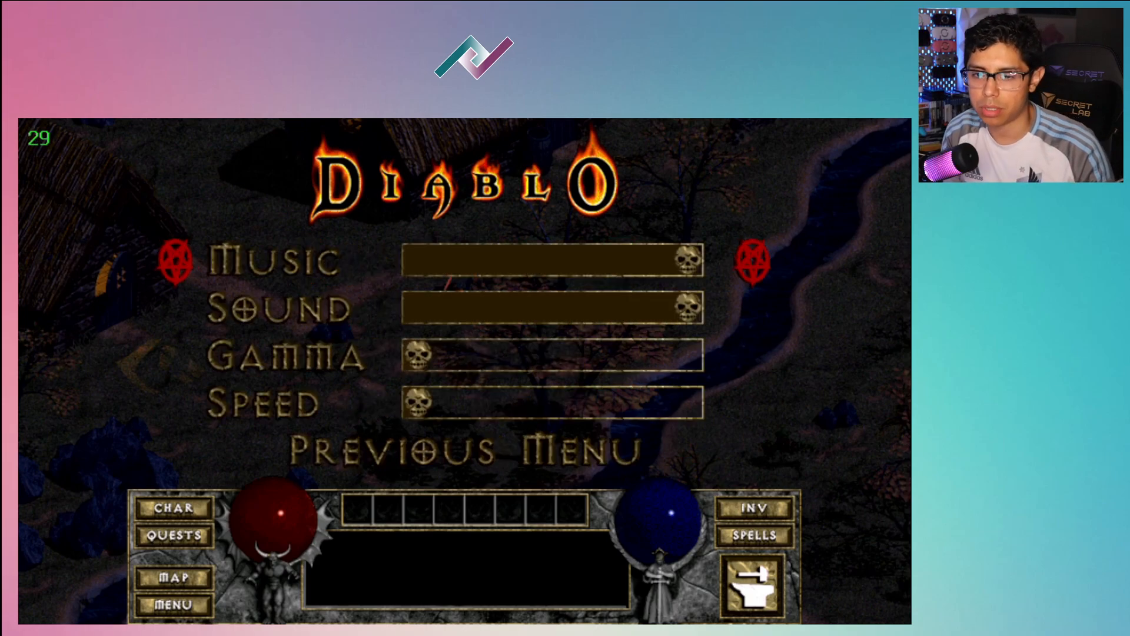